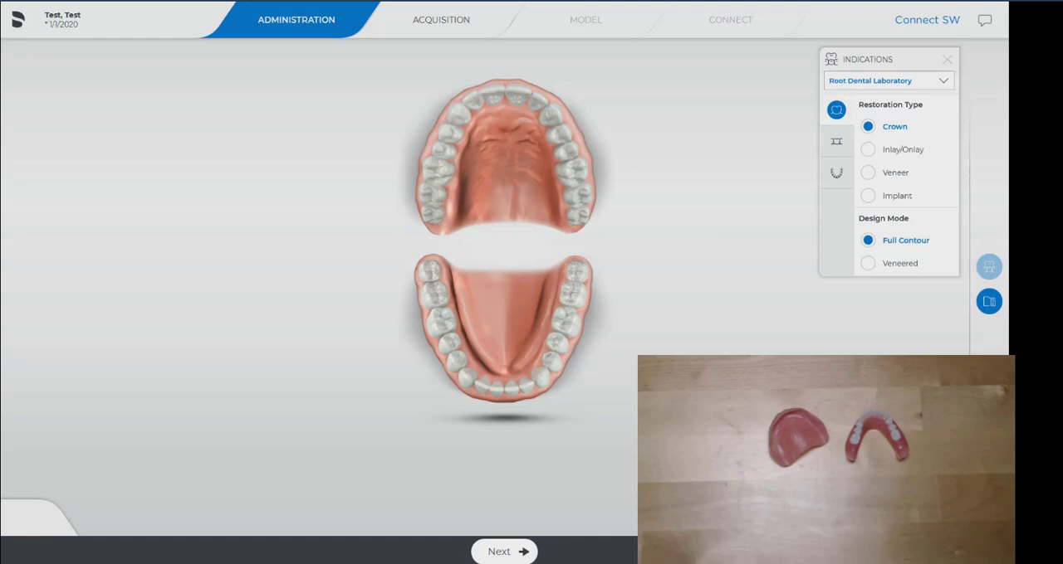
Choose the Jaw Scan indication with Impression selected and continue toward Acquisition
click(836, 172)
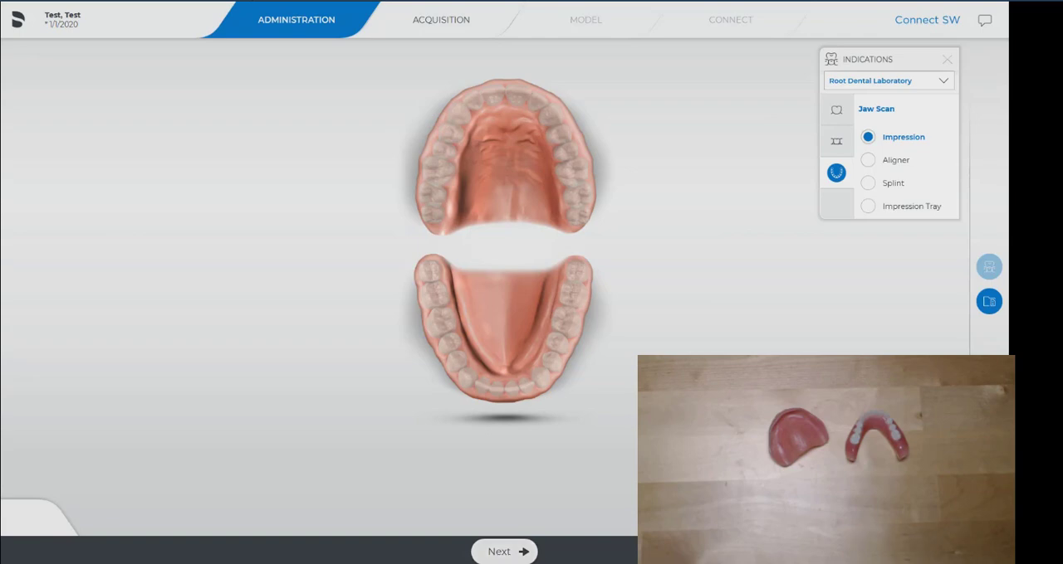
click(499, 551)
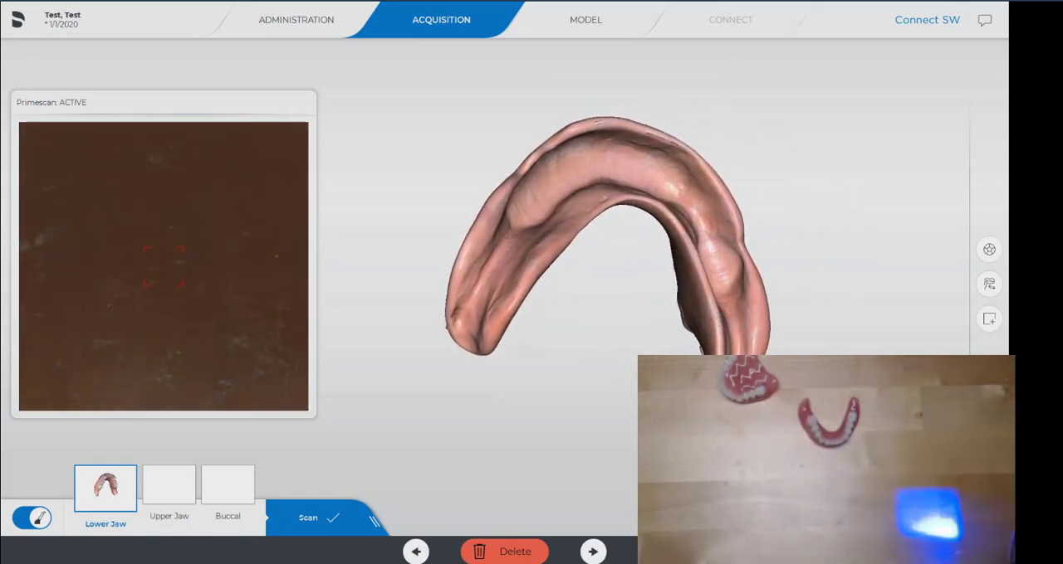
Confirm the lower denture arch scan as complete in Acquisition
click(307, 517)
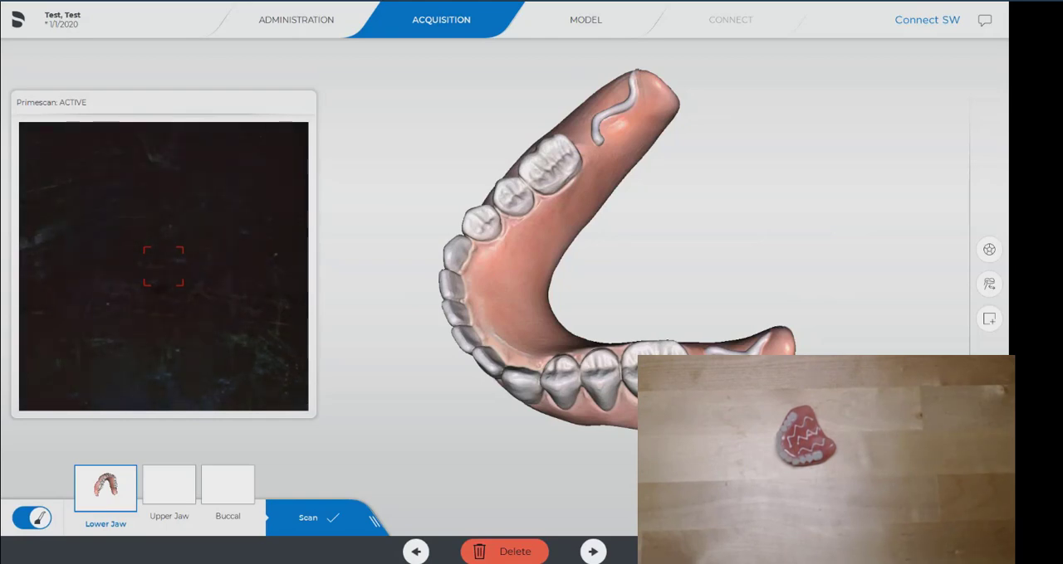
click(169, 485)
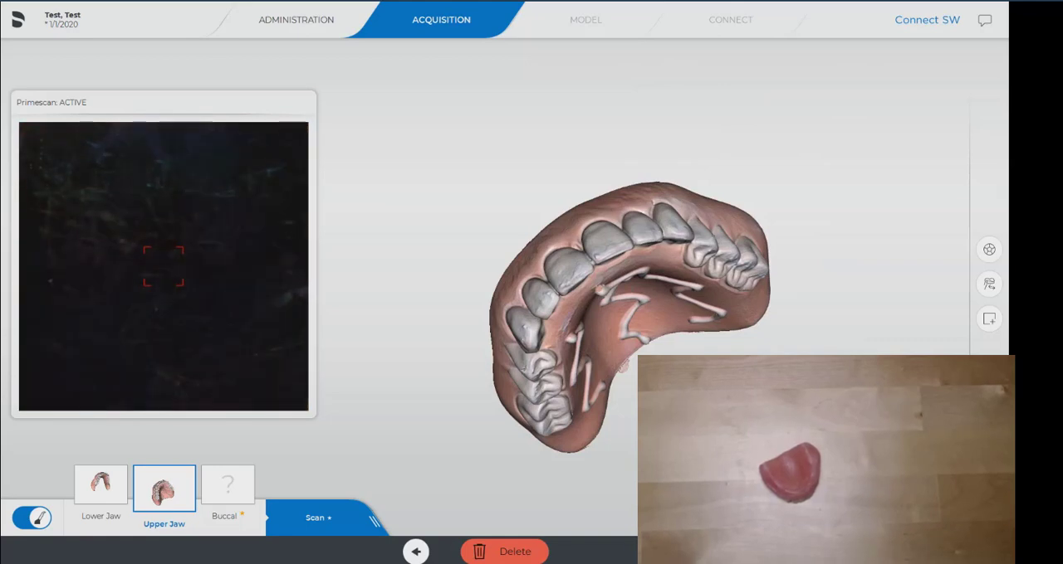
Finish the buccal bite scan and rotate the aligned arches to face the front
click(227, 489)
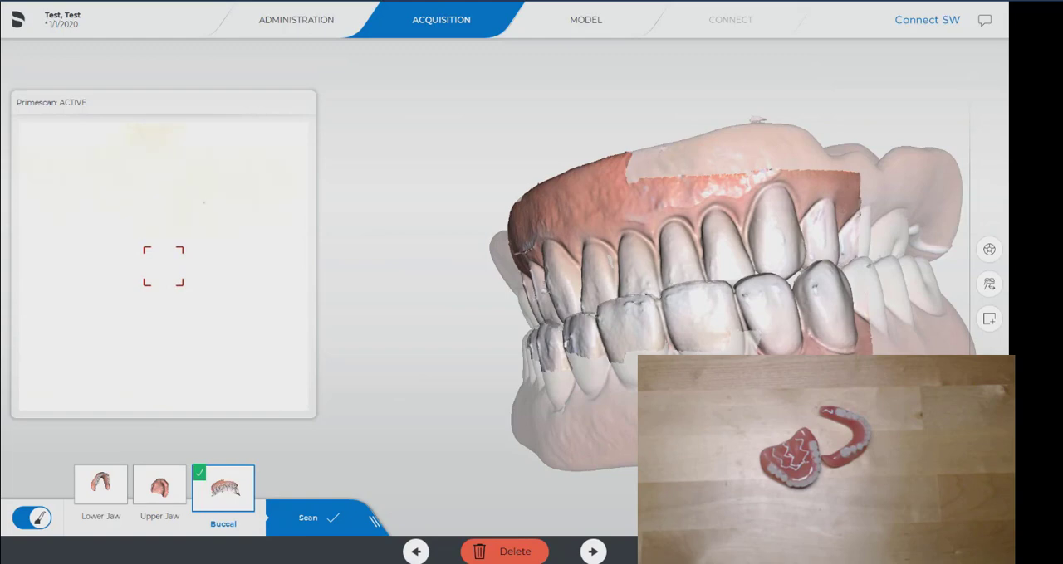
click(31, 518)
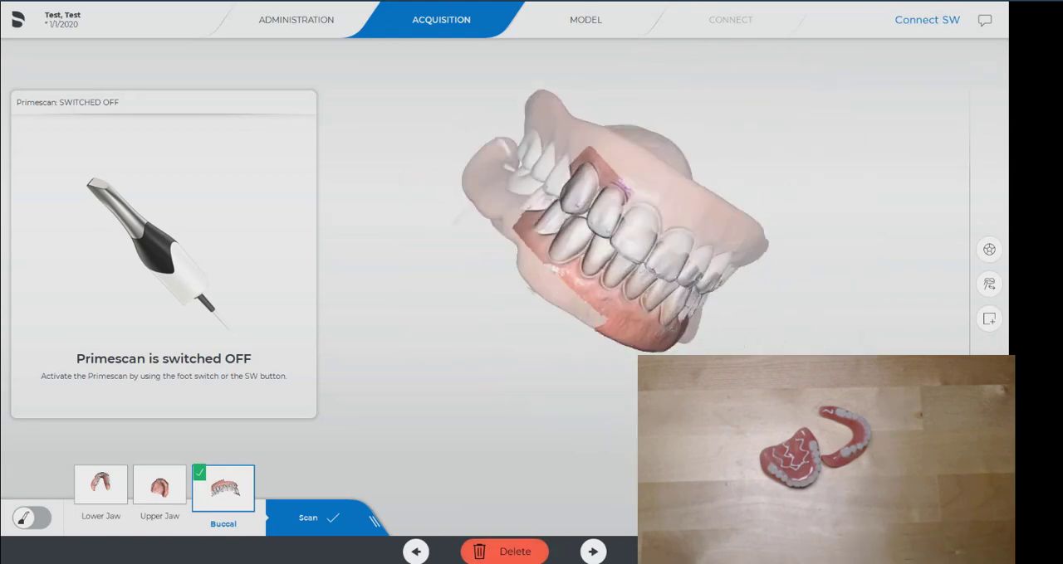
drag(623, 233, 656, 249)
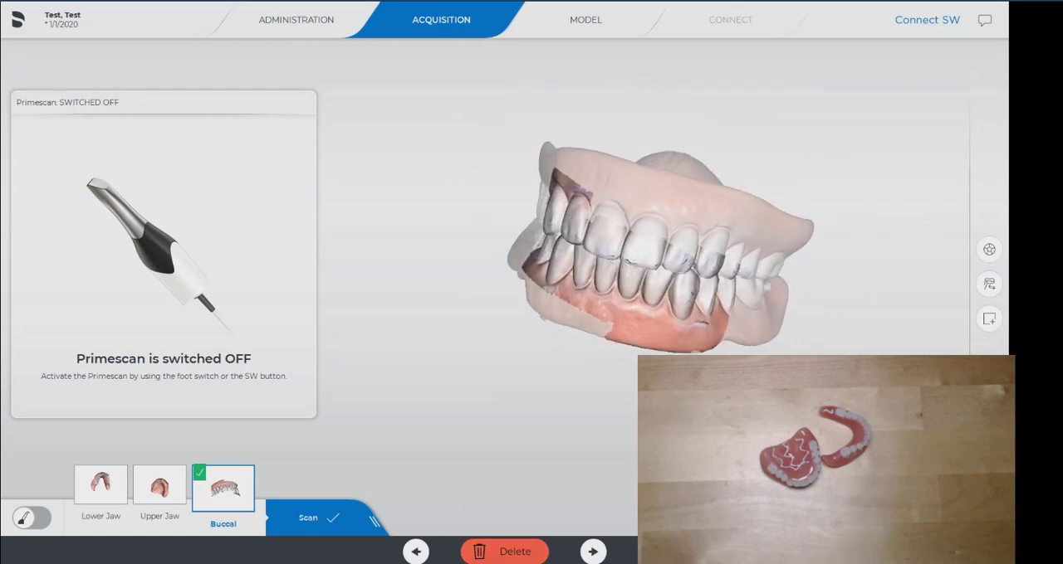